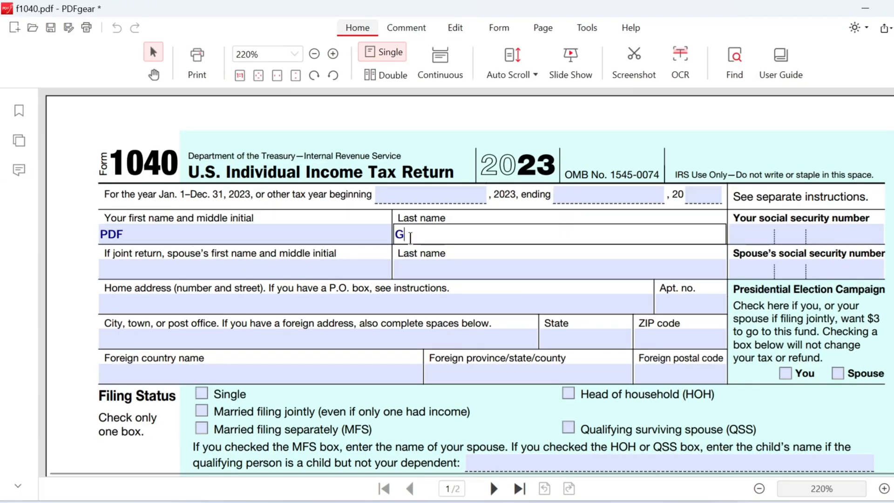
Finish the last name as 'Gear', check Head of household and clear Qualifying surviving spouse
{"action": "type", "text": "ear"}
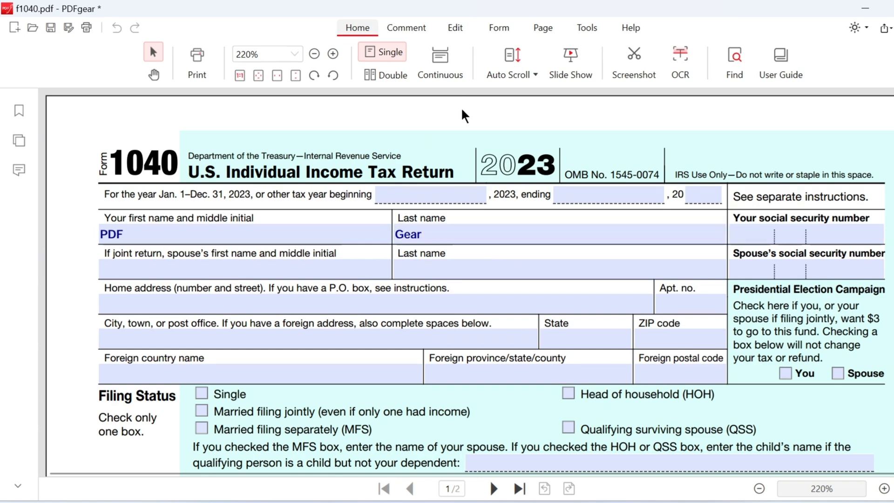
{"action": "scroll", "scroll_direction": "down", "scroll_amount": 3}
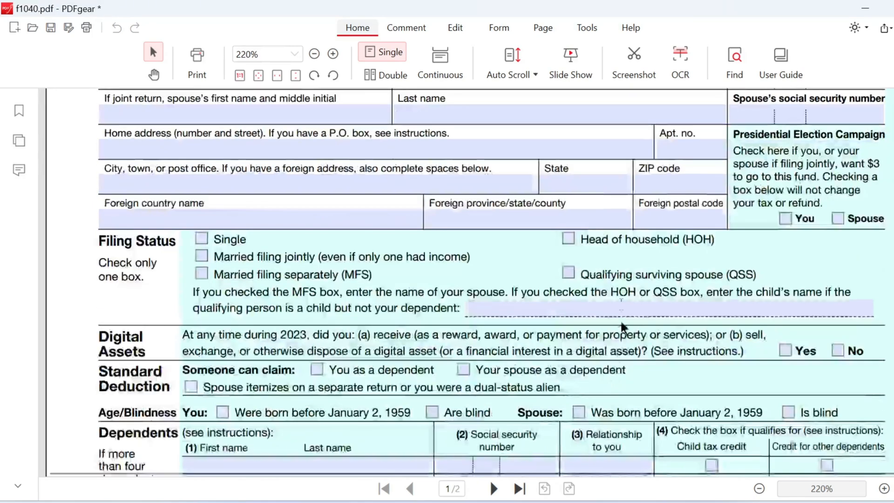
{"action": "left_click", "coordinate": [334, 54]}
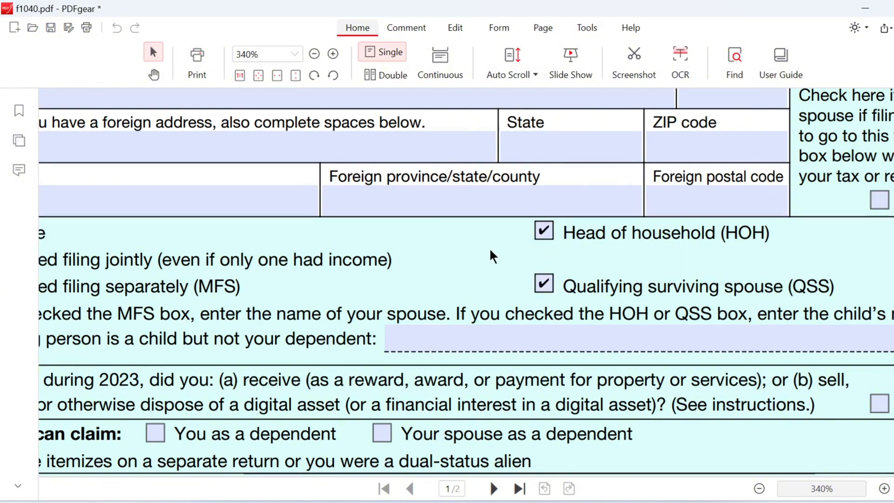
{"action": "left_click", "coordinate": [543, 285]}
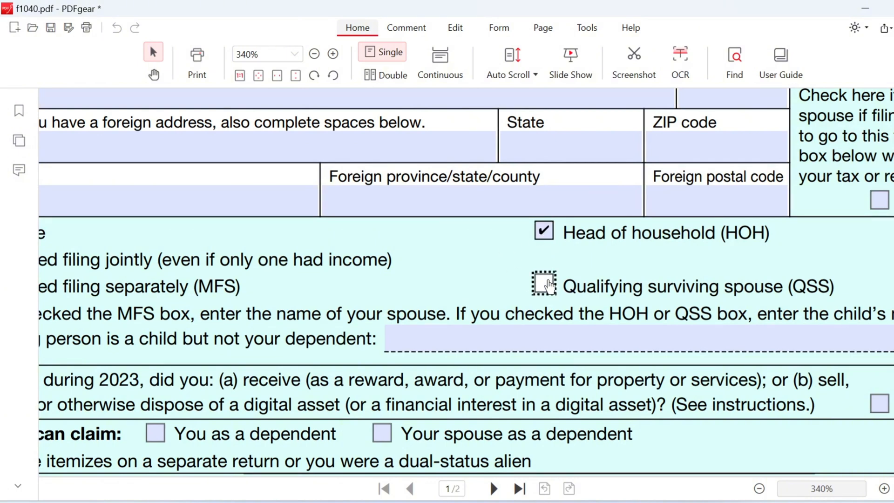
{"action": "scroll", "scroll_direction": "up", "scroll_amount": 3}
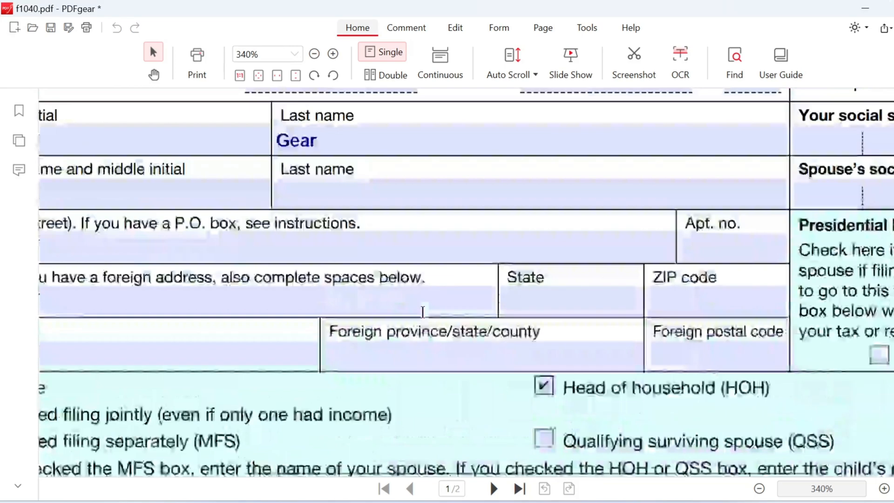
{"action": "left_click", "coordinate": [314, 54]}
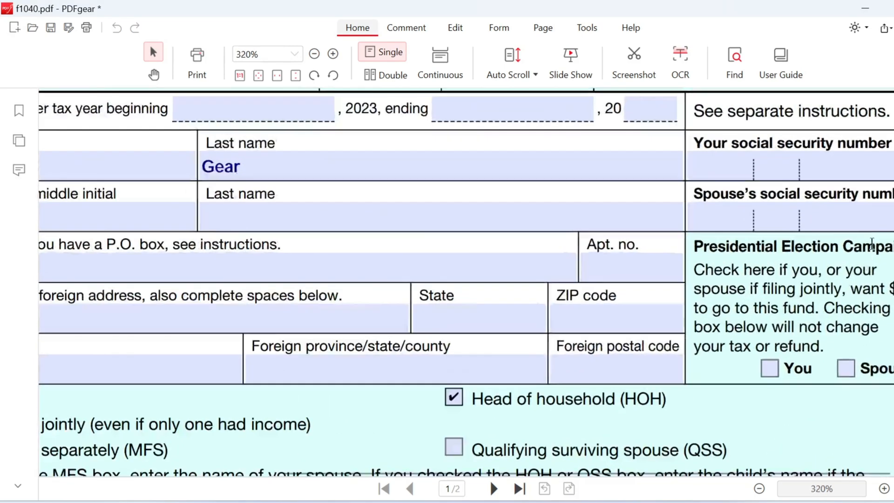
{"action": "type", "text": "1"}
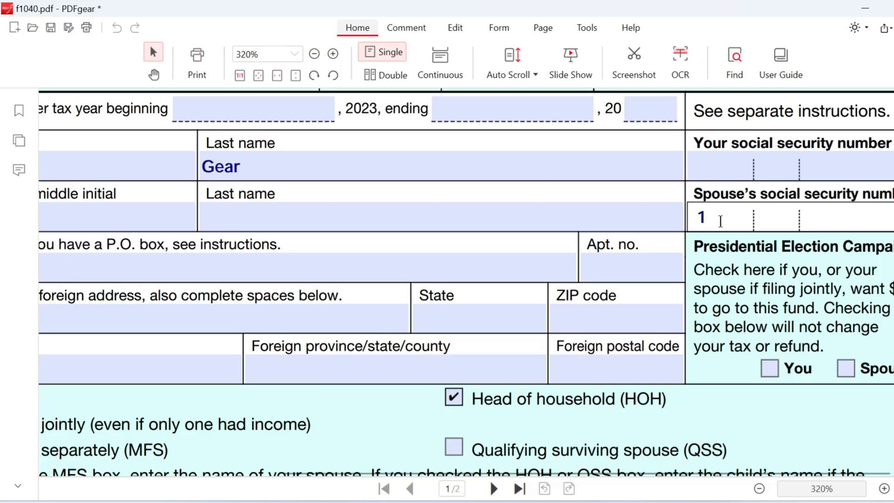
{"action": "type", "text": "244567"}
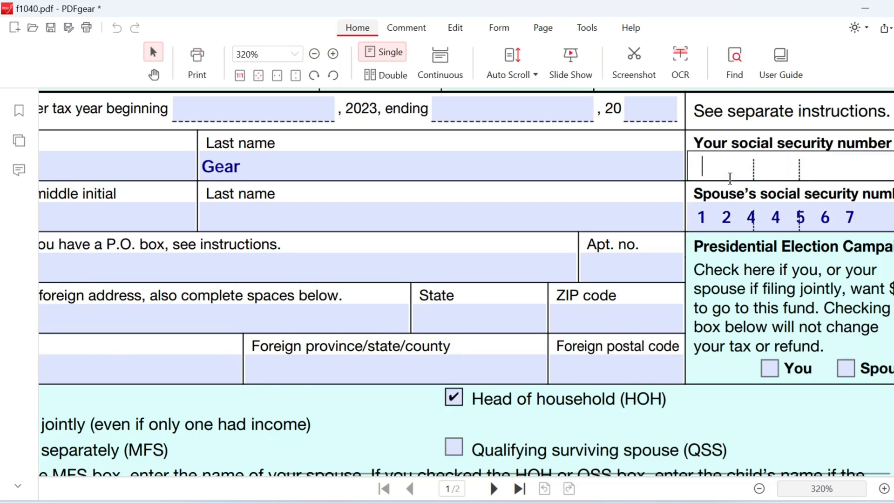
{"action": "type", "text": "321"}
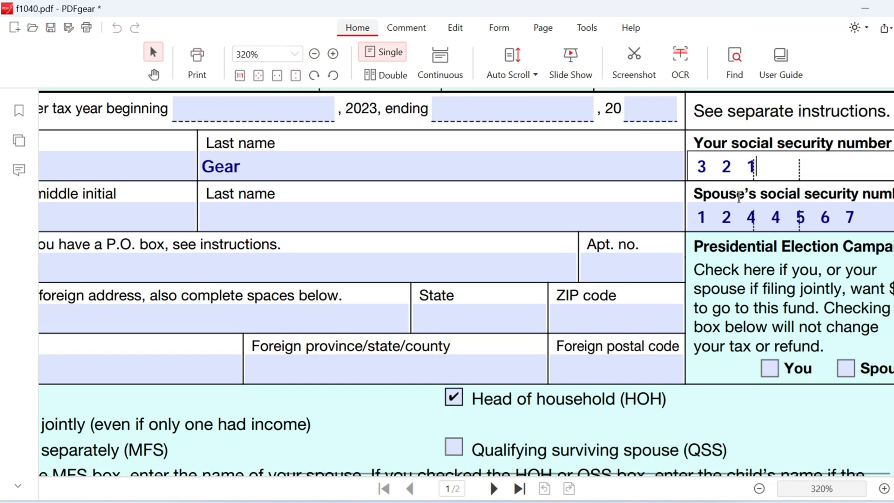
{"action": "type", "text": "56895"}
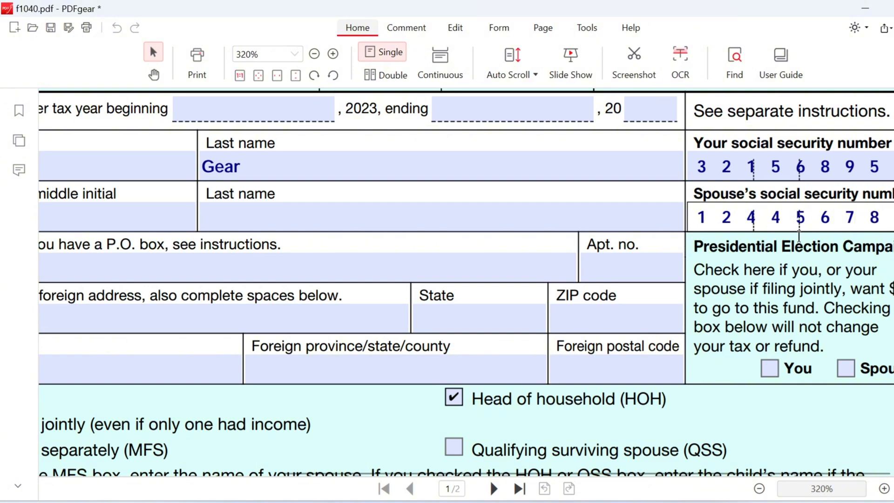
{"action": "left_click", "coordinate": [314, 54]}
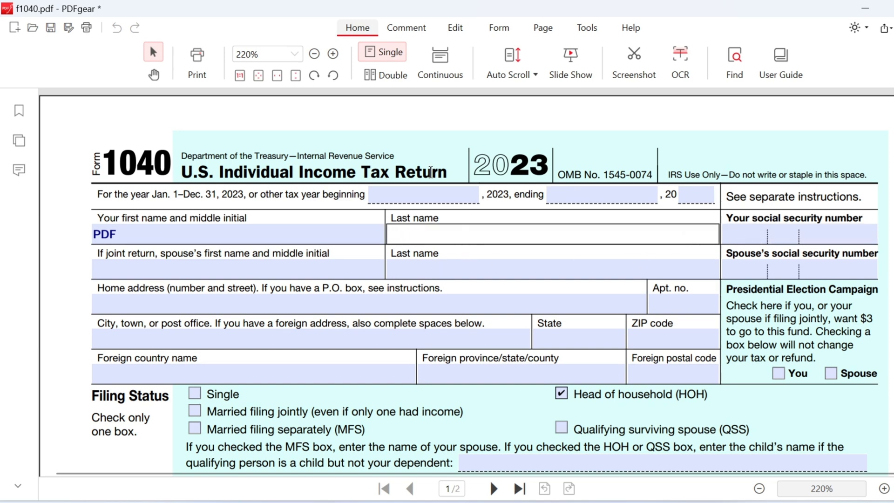
Turn off Highlight Form Fields in the Form tools and enter 'Gear' as the last name
{"action": "left_click", "coordinate": [314, 54]}
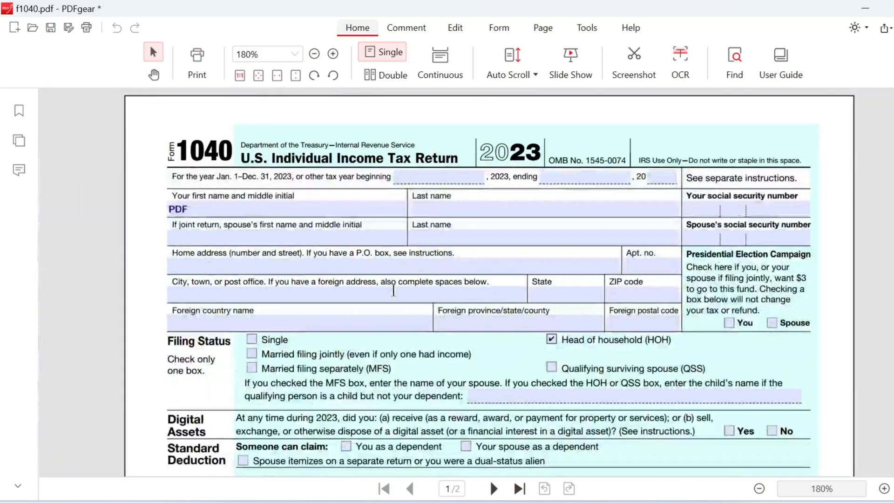
{"action": "left_click", "coordinate": [497, 27]}
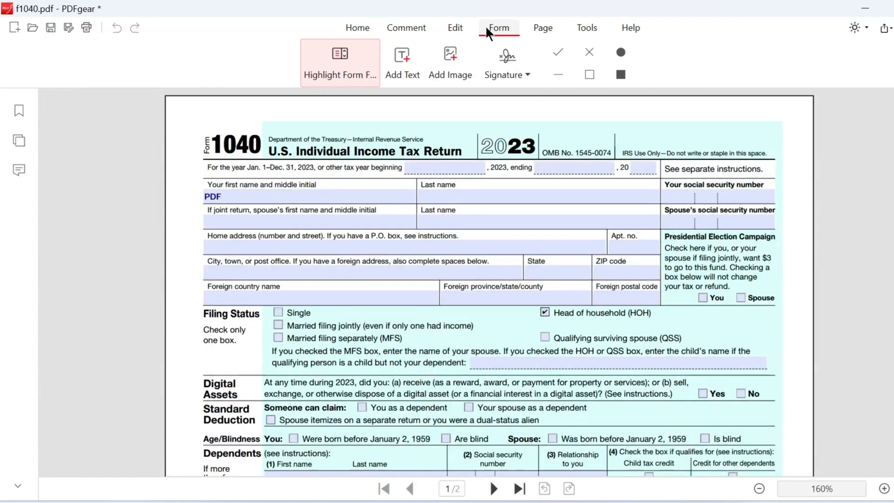
{"action": "mouse_move", "coordinate": [339, 74]}
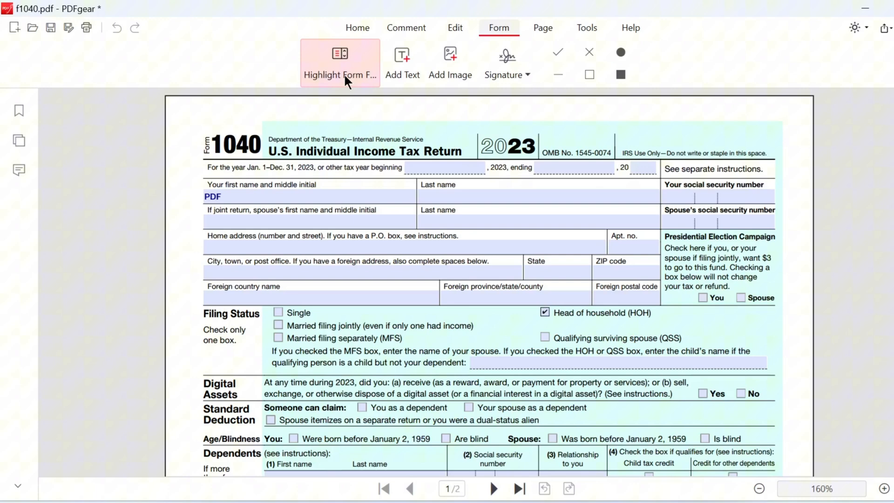
{"action": "left_click", "coordinate": [339, 62]}
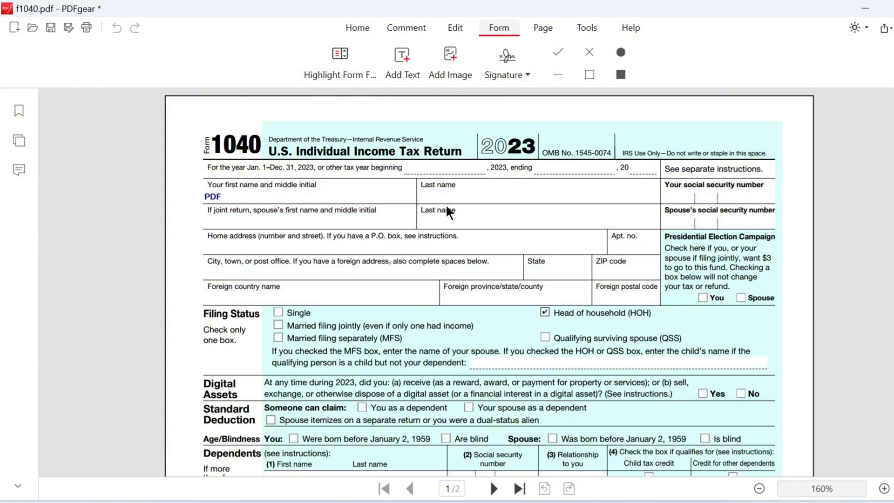
{"action": "type", "text": "Gear"}
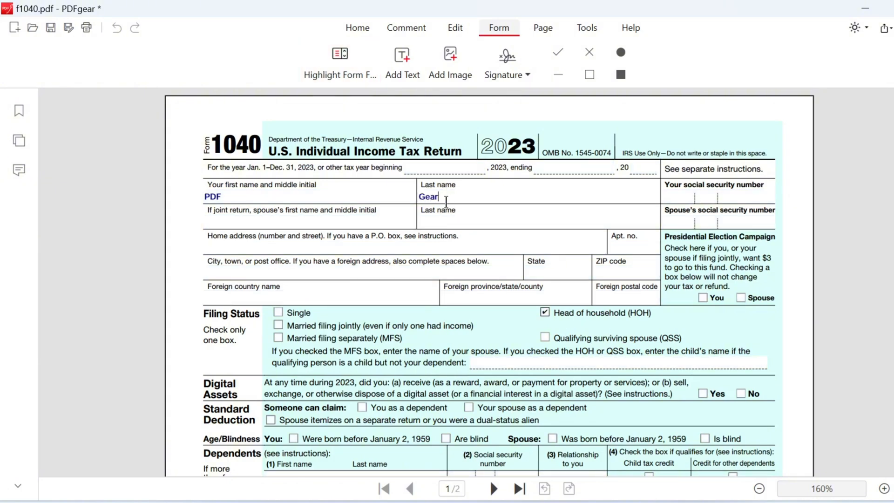
{"action": "left_click", "coordinate": [341, 62]}
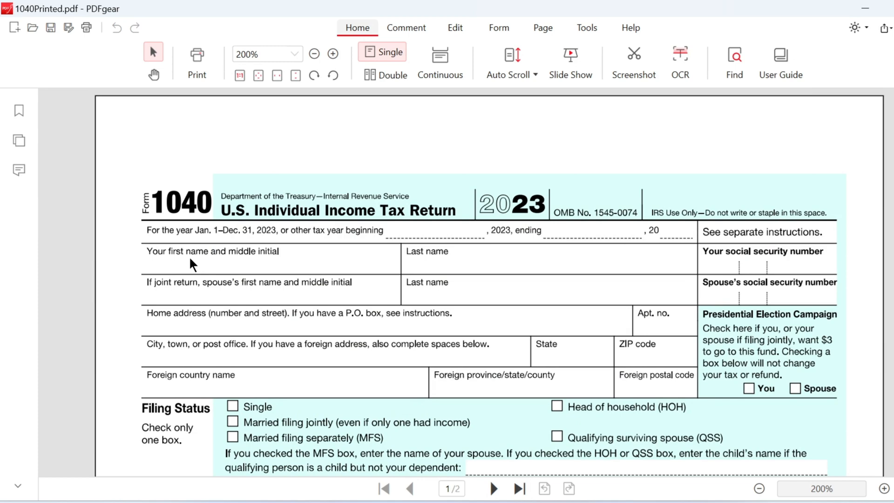
Zoom into the blank 1040Printed.pdf and switch on the form-filling tools
{"action": "left_click", "coordinate": [334, 54]}
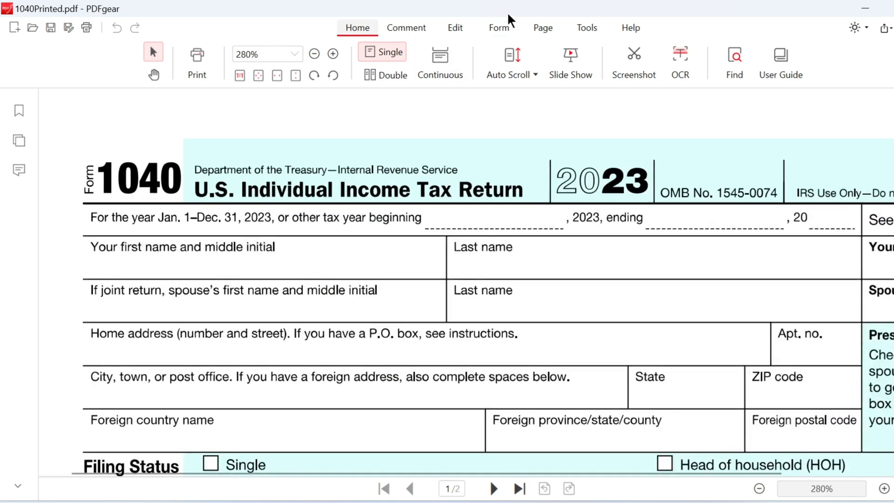
{"action": "left_click", "coordinate": [498, 27]}
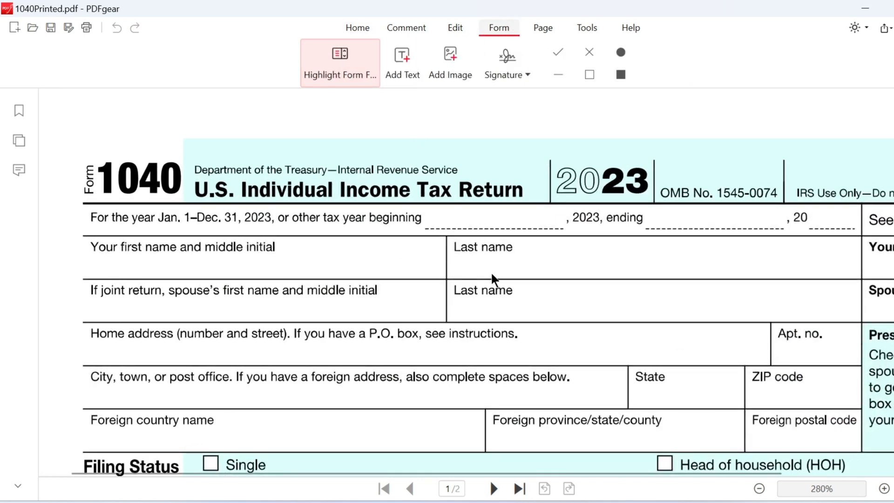
{"action": "scroll", "scroll_direction": "down", "scroll_amount": 3}
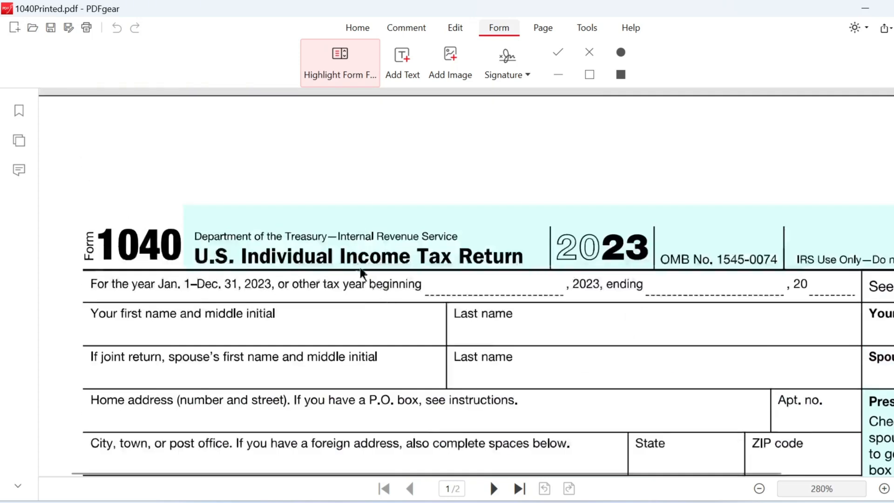
Add a 'PDF' text box in the First name field, coloured blue at 10 pt
{"action": "left_click", "coordinate": [402, 62]}
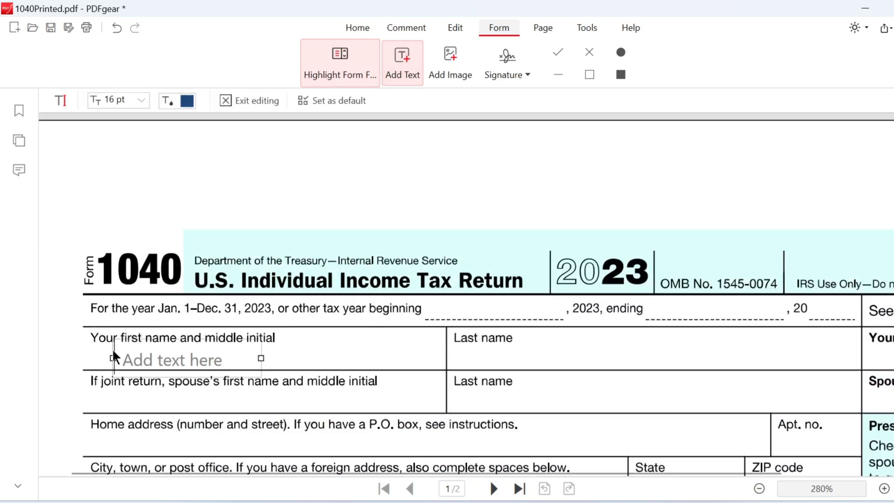
{"action": "type", "text": "PDF"}
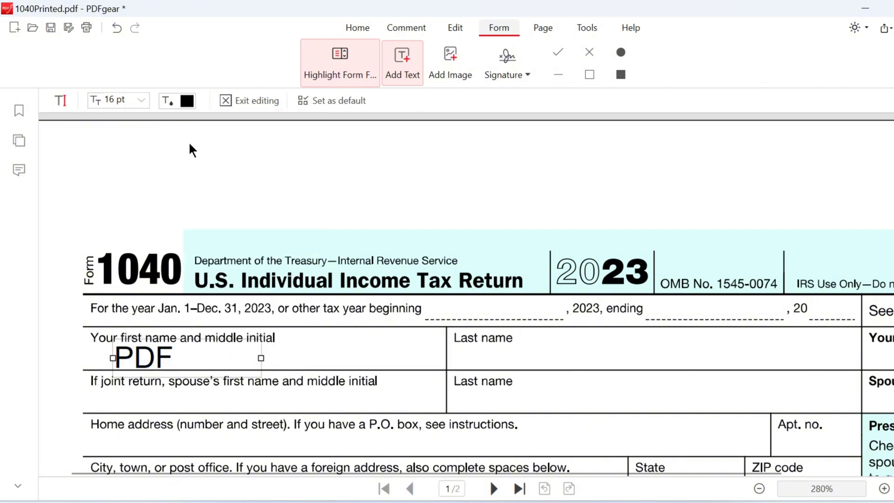
{"action": "left_click", "coordinate": [188, 100]}
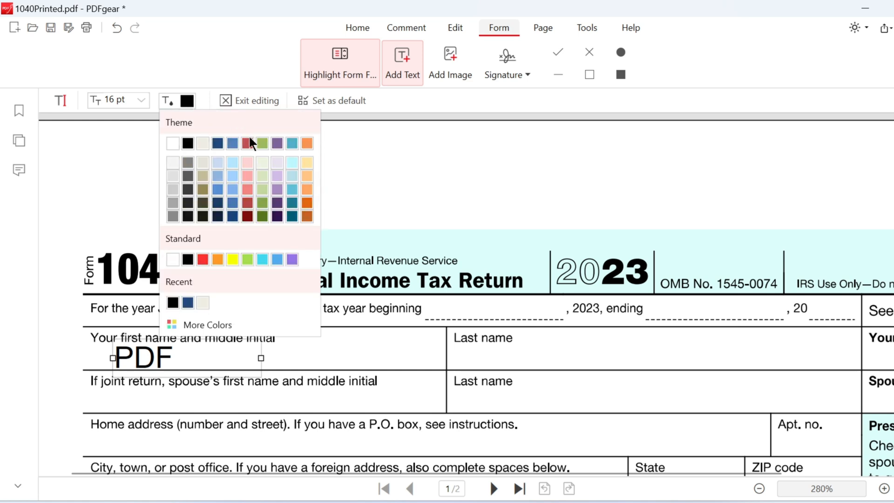
{"action": "left_click", "coordinate": [140, 100]}
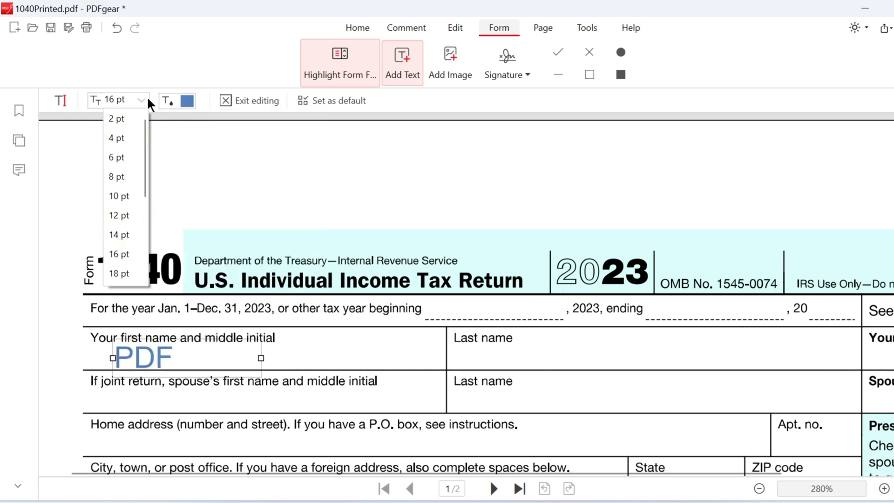
{"action": "left_click", "coordinate": [118, 195]}
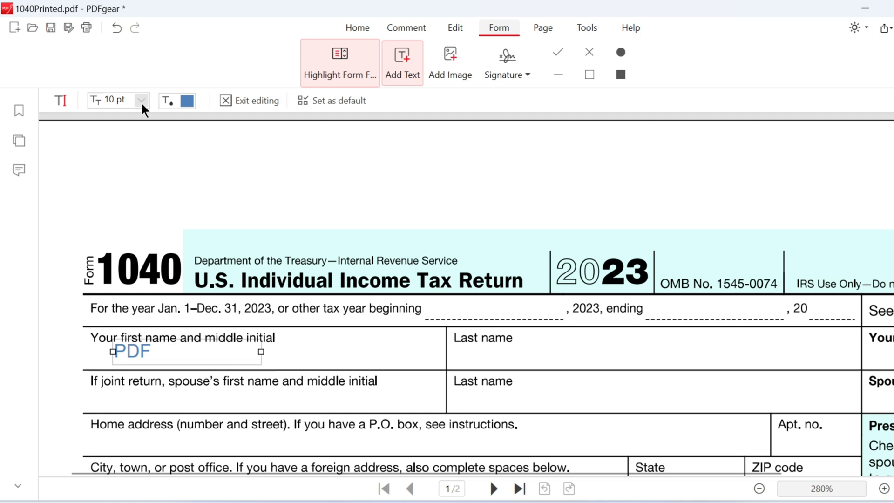
{"action": "left_click", "coordinate": [140, 99]}
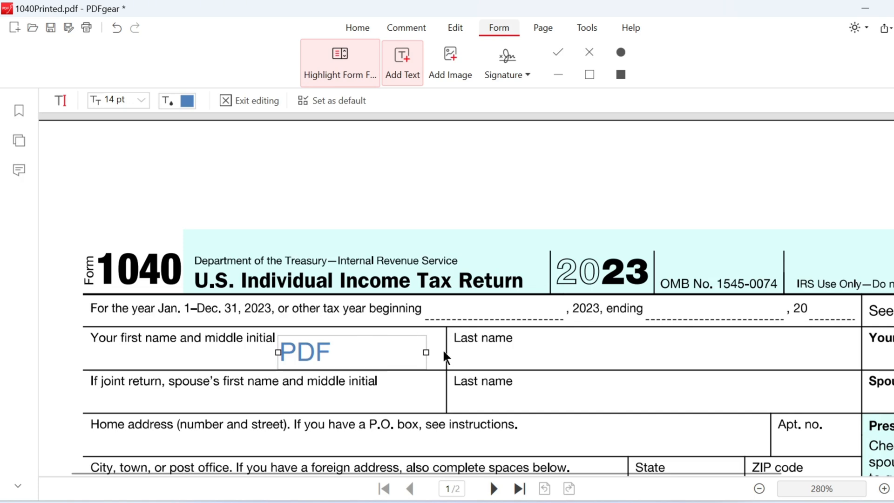
Add a 'Gear' text box in the Last name field and set it to pure blue via More Colors
{"action": "left_click", "coordinate": [613, 358]}
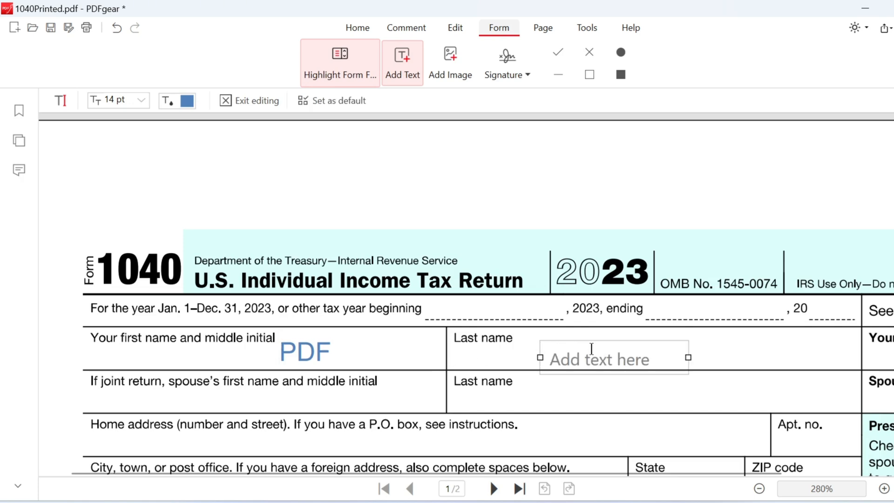
{"action": "type", "text": "Gear"}
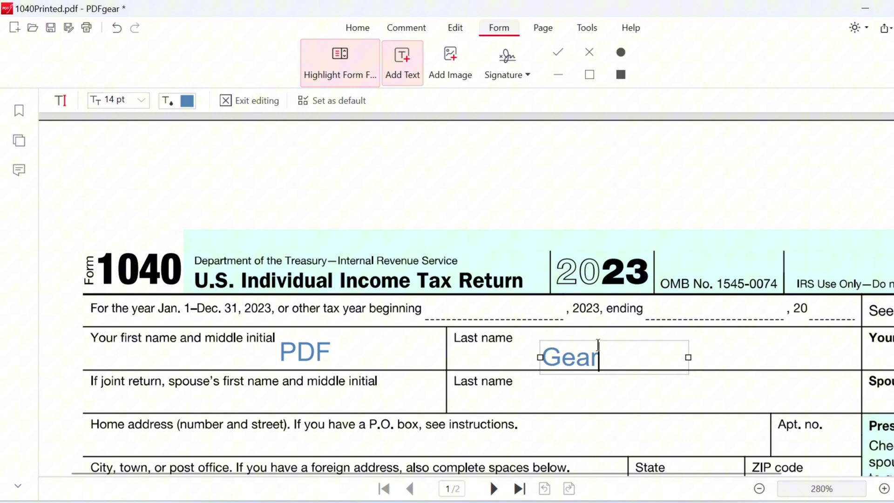
{"action": "mouse_move", "coordinate": [692, 348]}
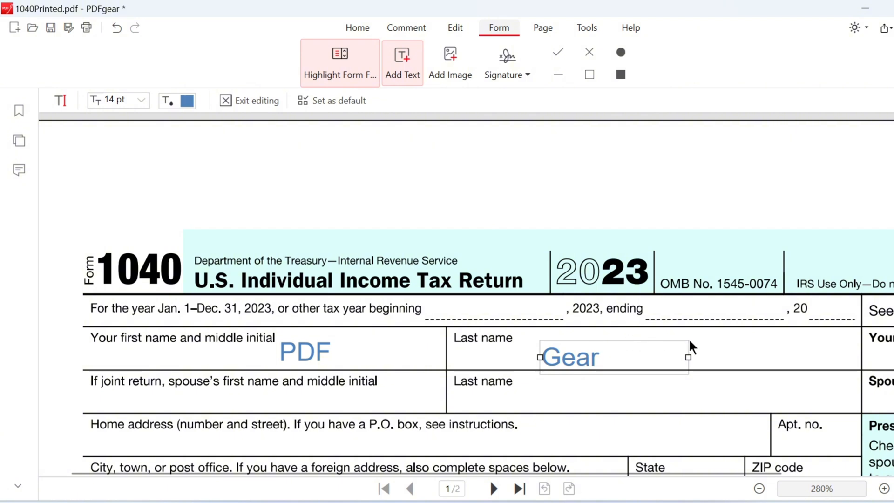
{"action": "left_click", "coordinate": [187, 101]}
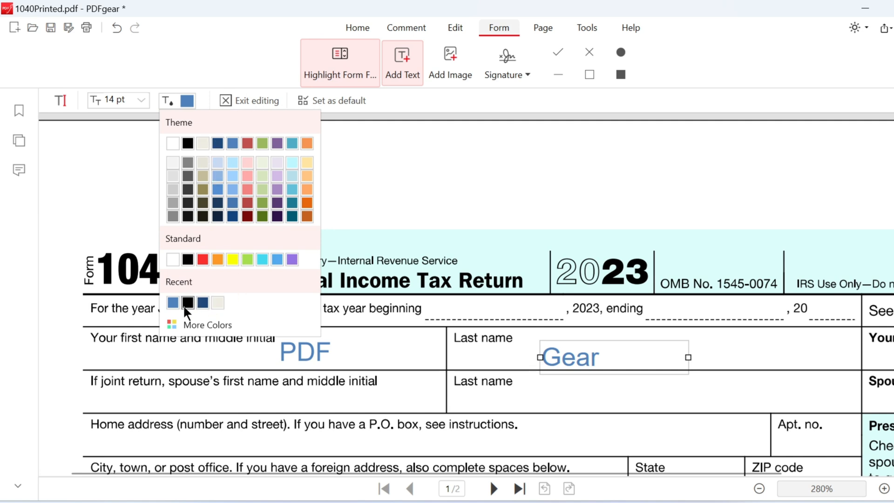
{"action": "left_click", "coordinate": [210, 324]}
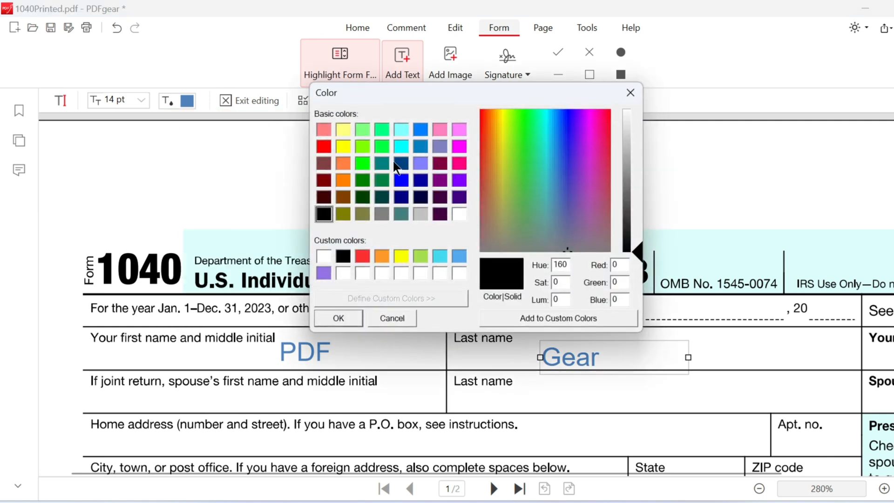
{"action": "left_click", "coordinate": [400, 179]}
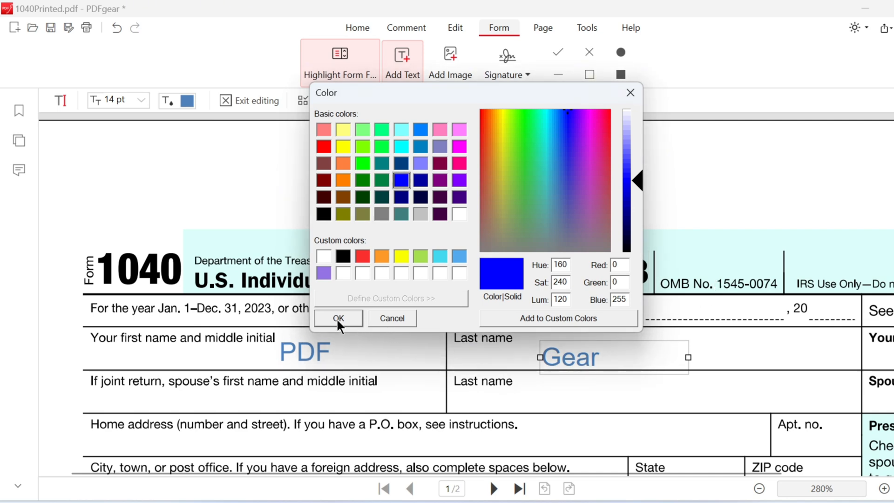
{"action": "left_click", "coordinate": [337, 319]}
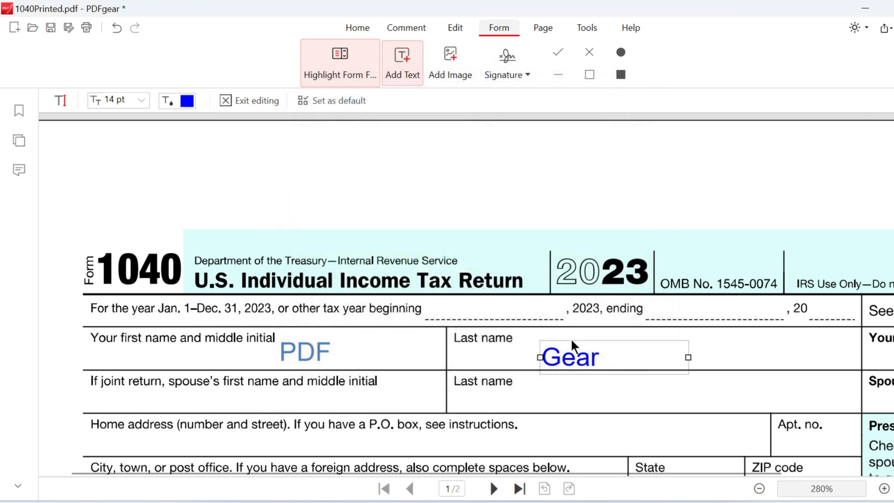
{"action": "mouse_move", "coordinate": [681, 342]}
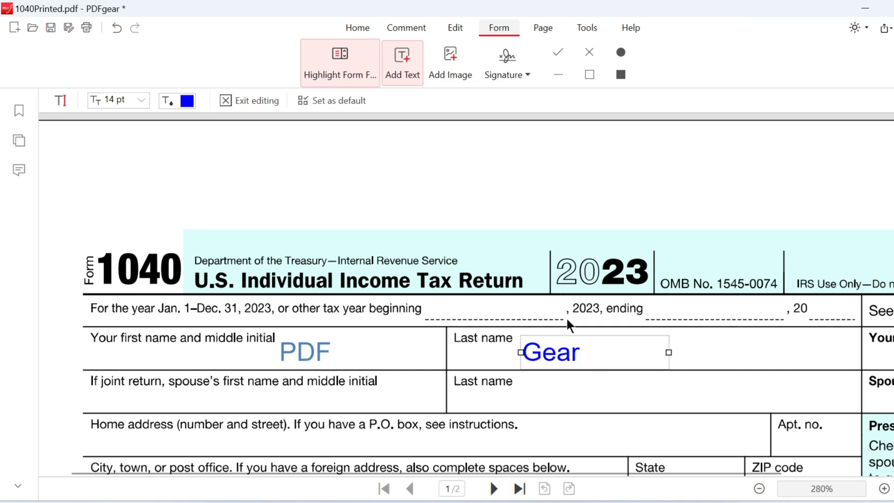
{"action": "mouse_move", "coordinate": [444, 121]}
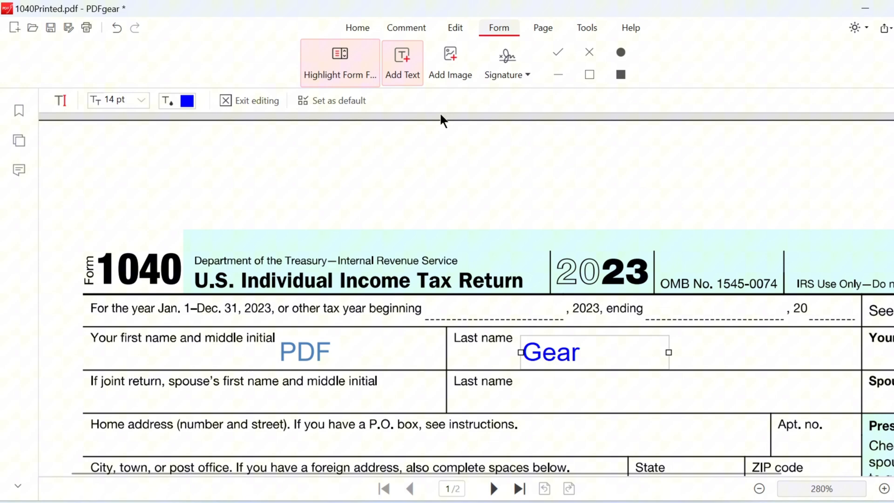
{"action": "scroll", "scroll_direction": "down", "scroll_amount": 3}
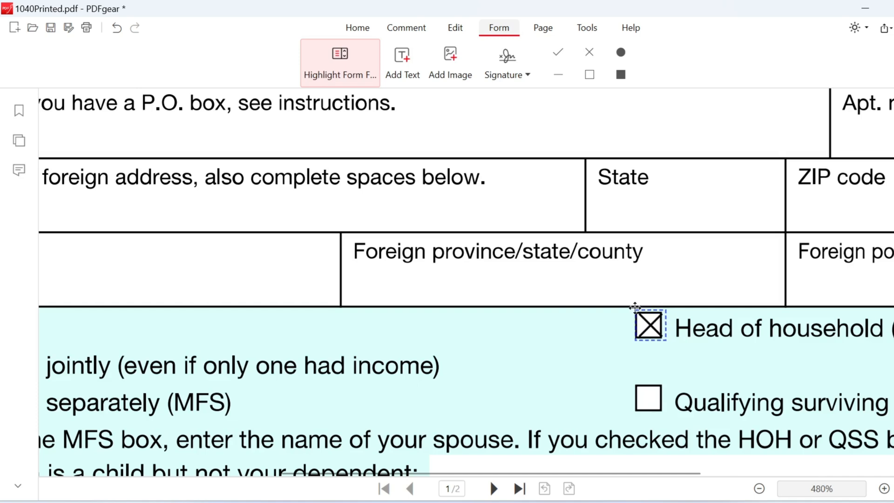
{"action": "mouse_move", "coordinate": [624, 302]}
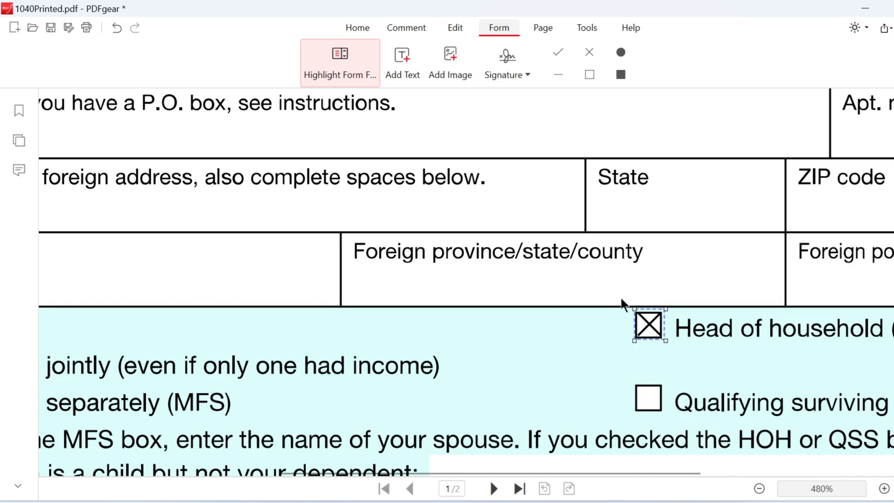
{"action": "left_click", "coordinate": [648, 402]}
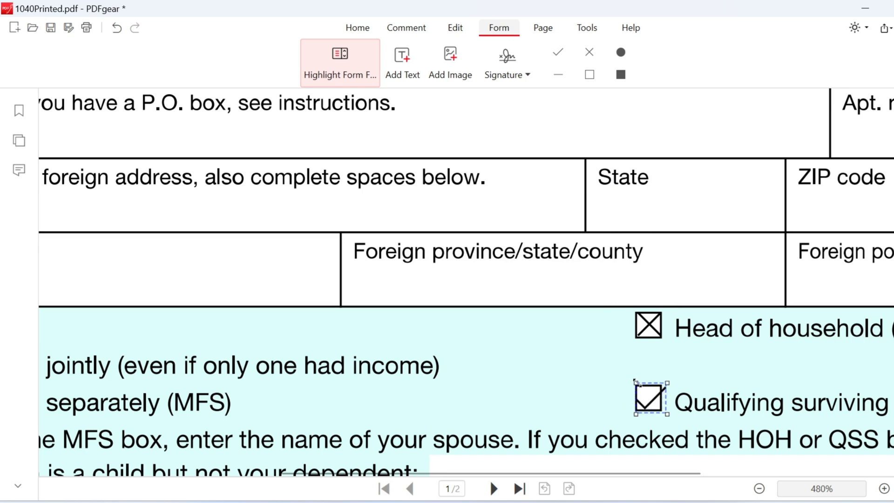
{"action": "left_click", "coordinate": [648, 327]}
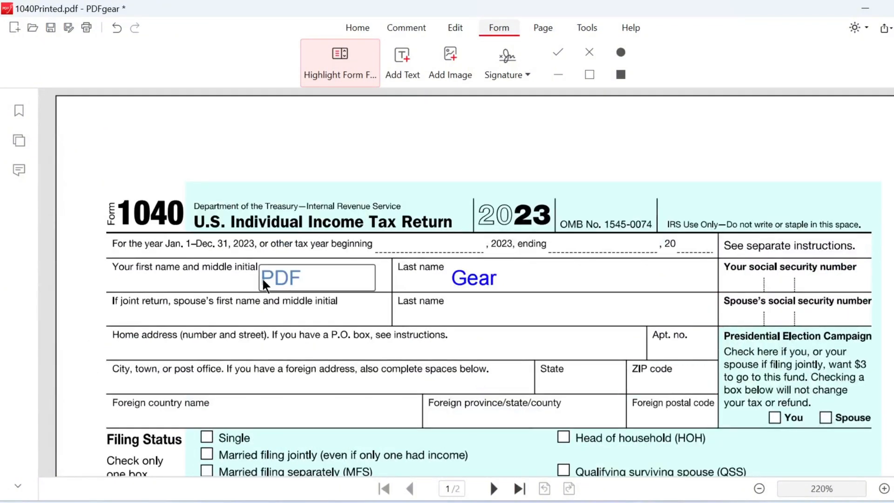
Delete both added text annotations, 'PDF' and 'Gear', from the Comments panel
{"action": "left_click", "coordinate": [18, 169]}
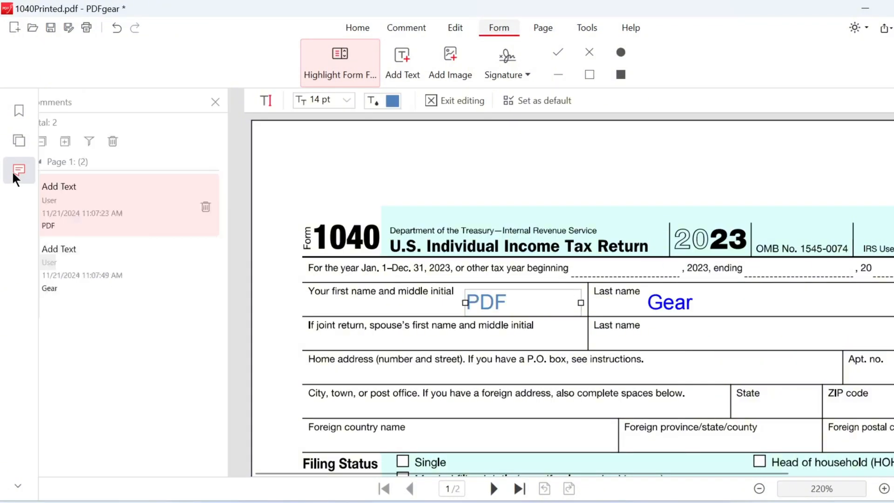
{"action": "left_click", "coordinate": [114, 268]}
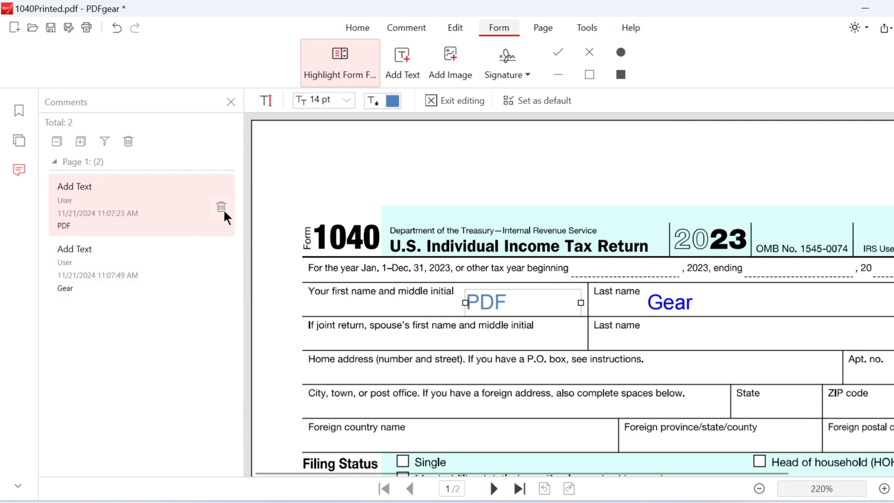
{"action": "left_click", "coordinate": [221, 207]}
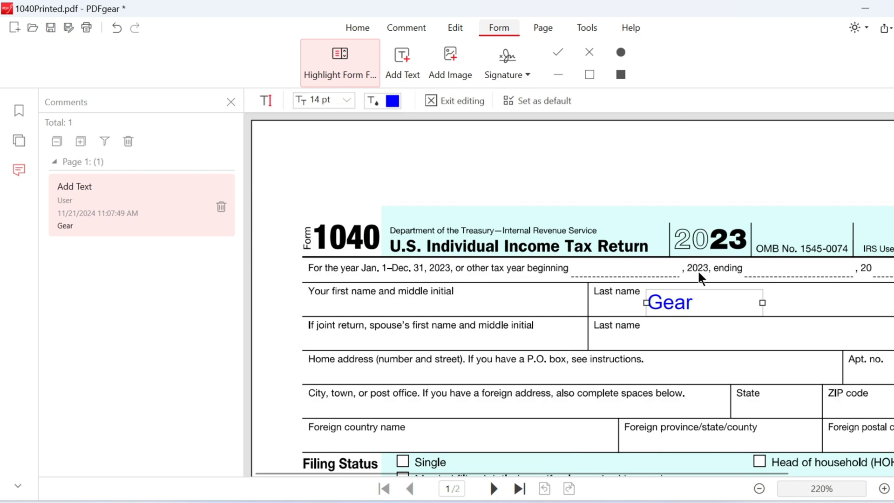
{"action": "right_click", "coordinate": [668, 302]}
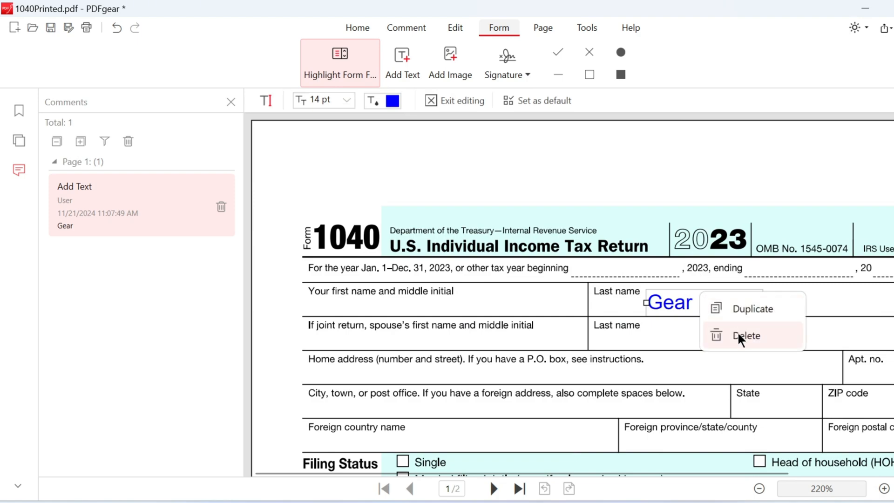
{"action": "left_click", "coordinate": [746, 335]}
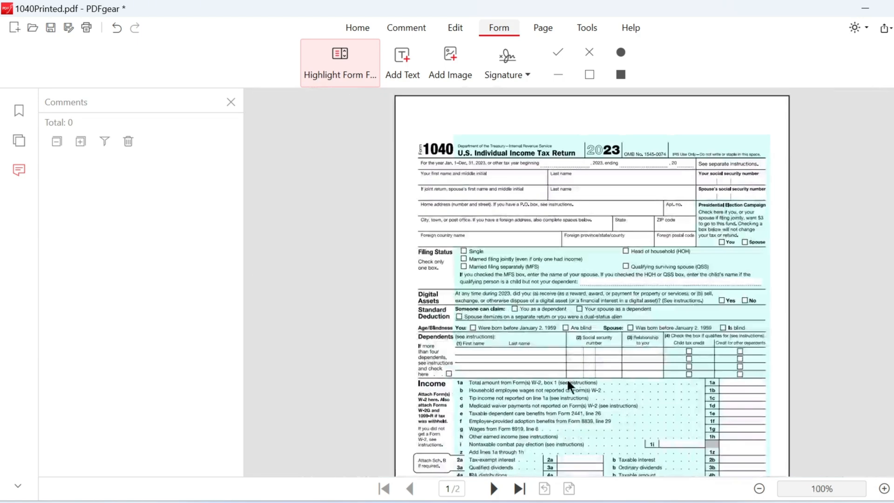
Close Comments, zoom into Sign Here on page 2 and show the saved signatures list
{"action": "left_click", "coordinate": [893, 488]}
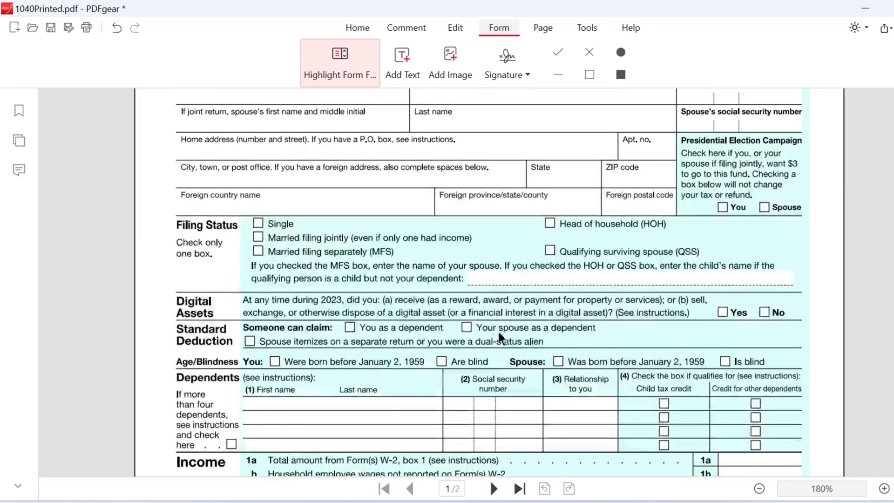
{"action": "scroll", "scroll_direction": "down", "scroll_amount": 3}
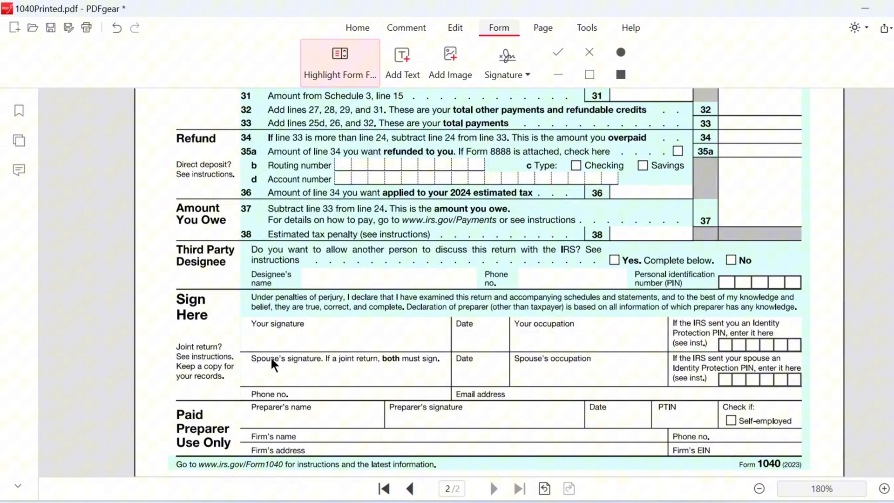
{"action": "left_click", "coordinate": [885, 489]}
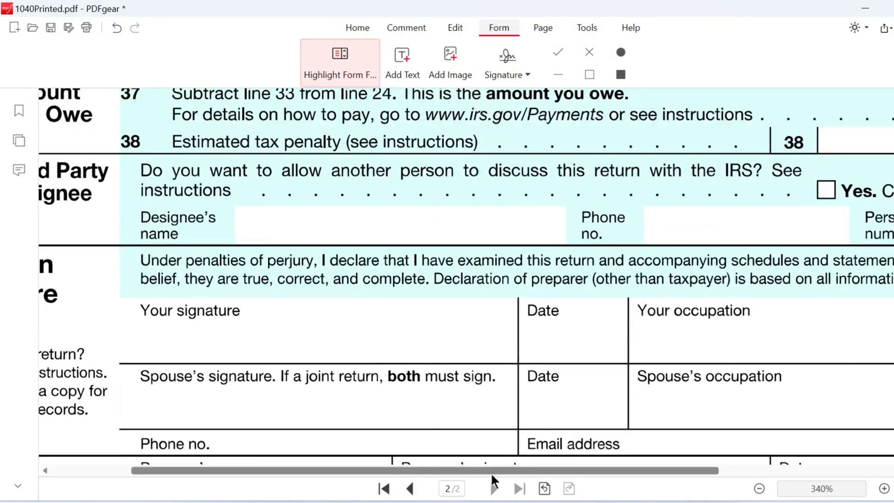
{"action": "left_click", "coordinate": [507, 60]}
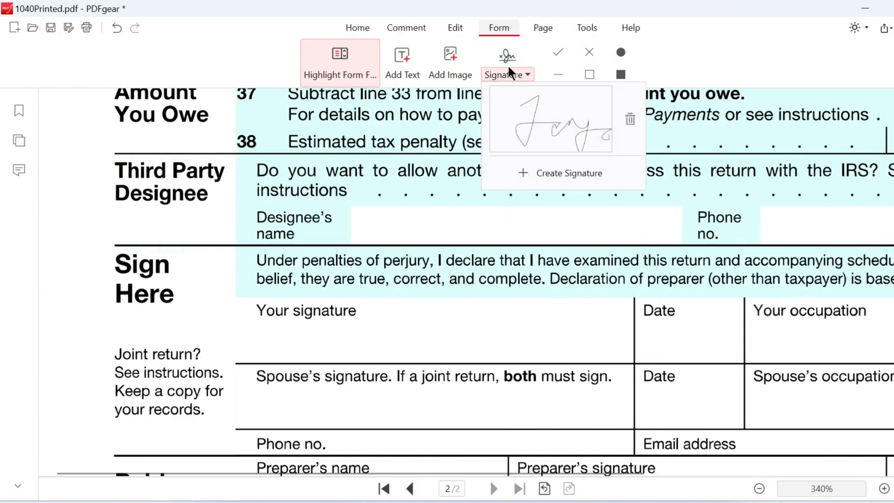
Create a new signature by hand-drawing it in the Write mode
{"action": "left_click", "coordinate": [567, 173]}
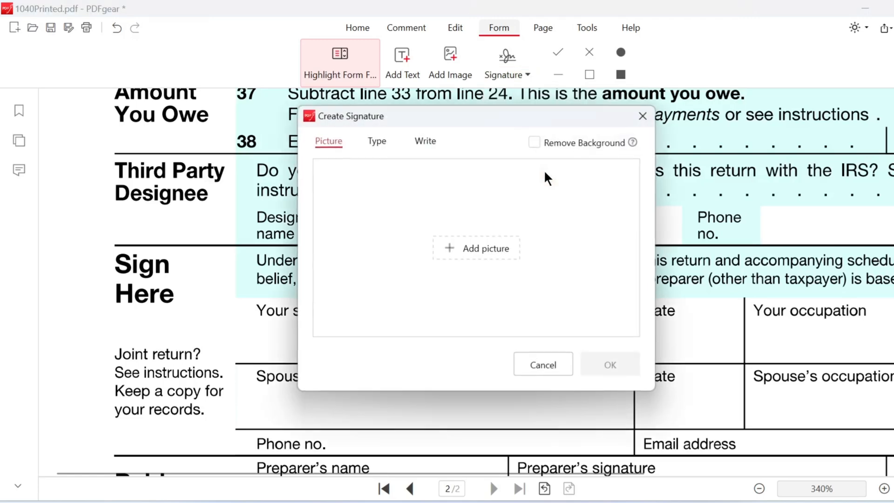
{"action": "left_click", "coordinate": [425, 142]}
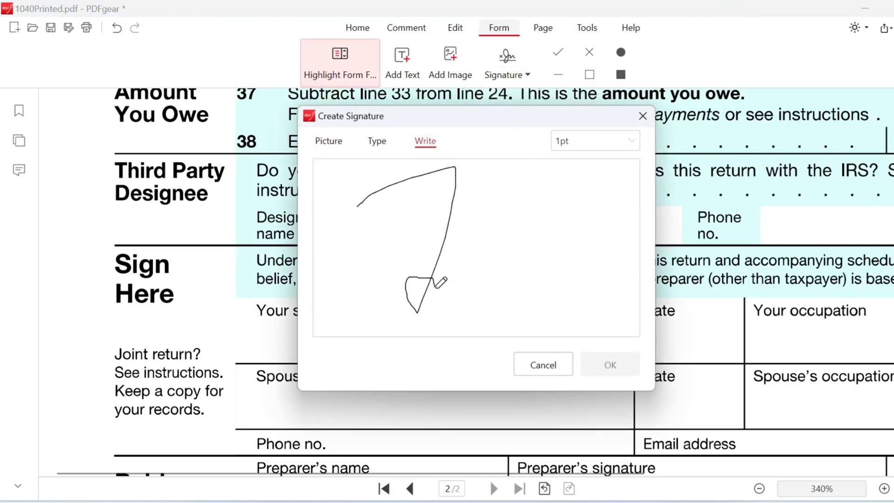
{"action": "left_click", "coordinate": [610, 365]}
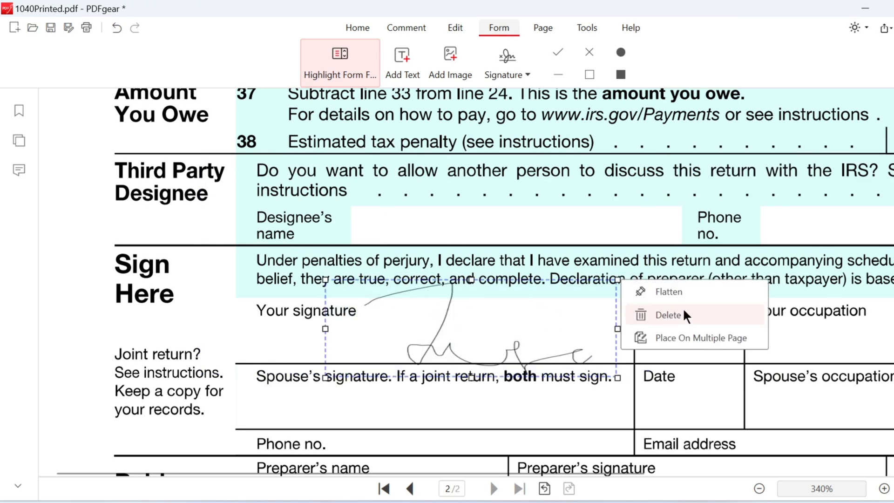
{"action": "mouse_move", "coordinate": [683, 291]}
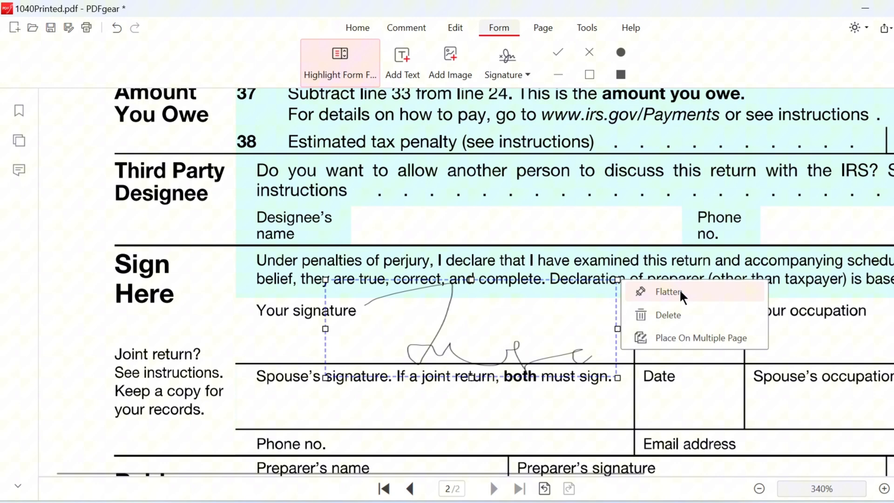
Request flattening of the placed signature into the page
{"action": "left_click", "coordinate": [668, 291]}
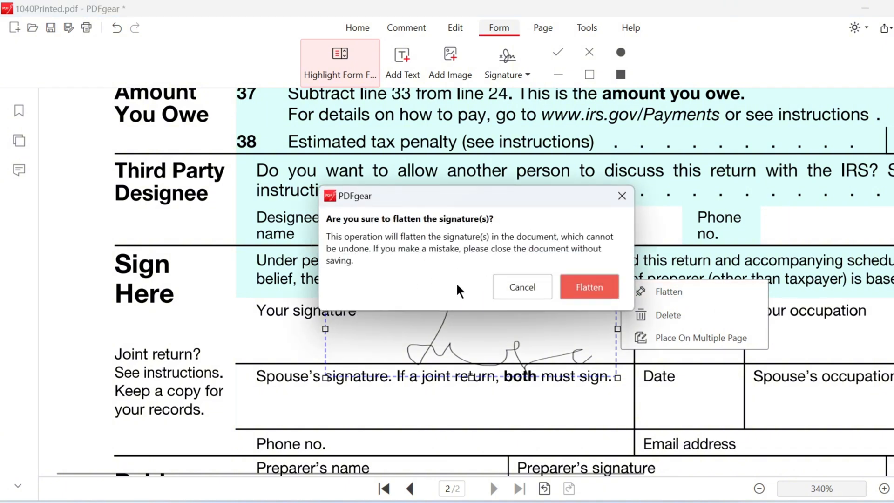